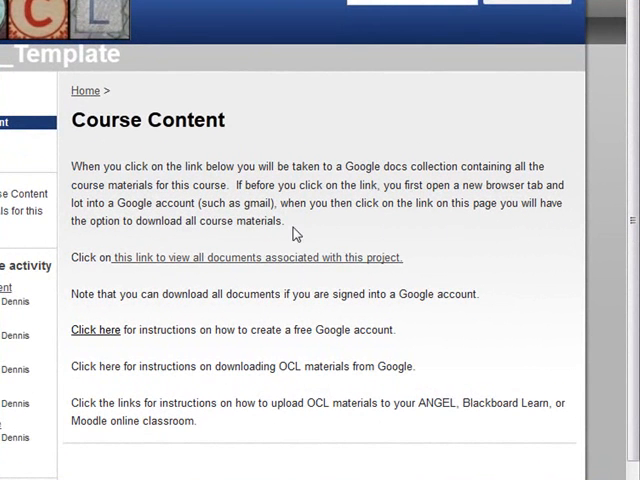
pyautogui.moveTo(280, 267)
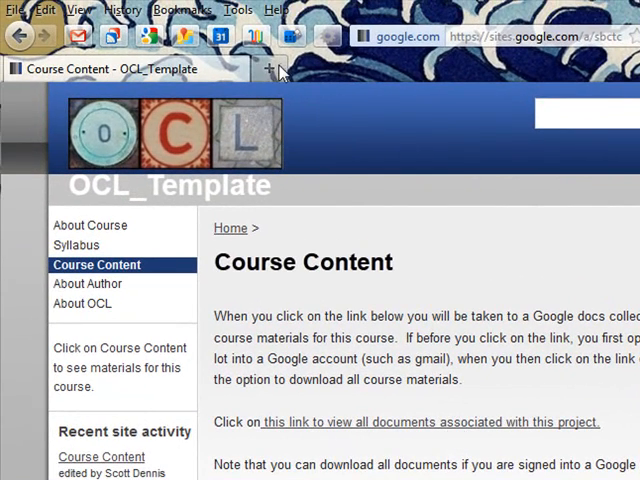
# - Sign in to a Google account from the Google home page in a new tab
pyautogui.click(182, 10)
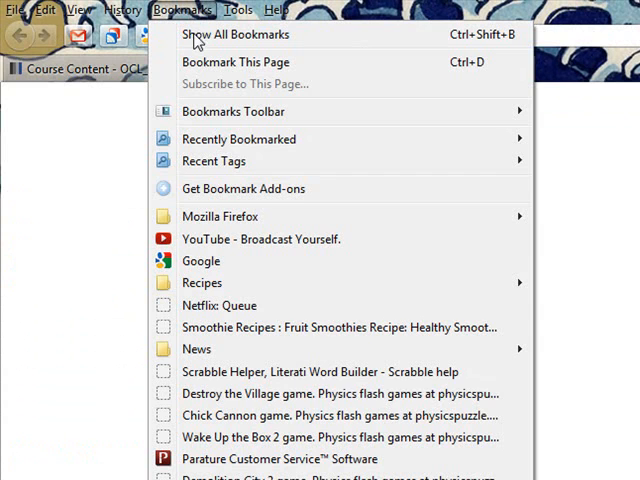
pyautogui.click(200, 260)
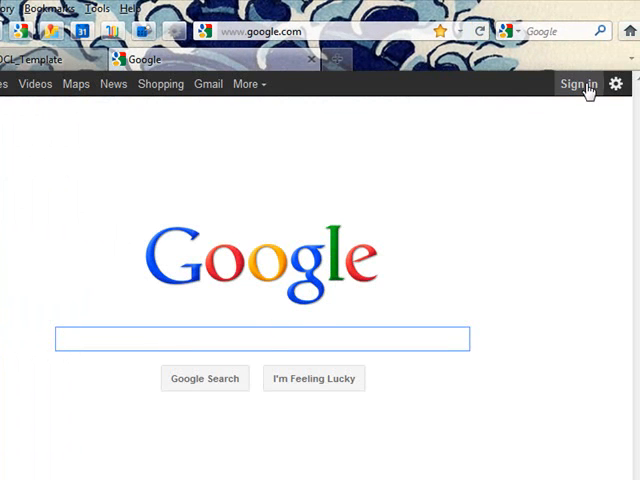
pyautogui.click(580, 83)
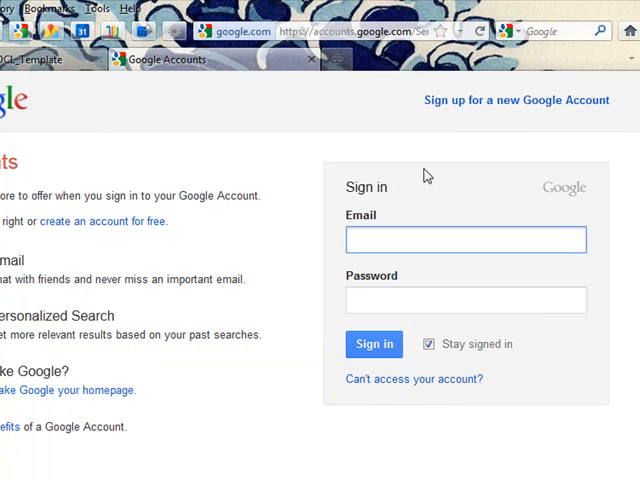
pyautogui.write('opencourselib')
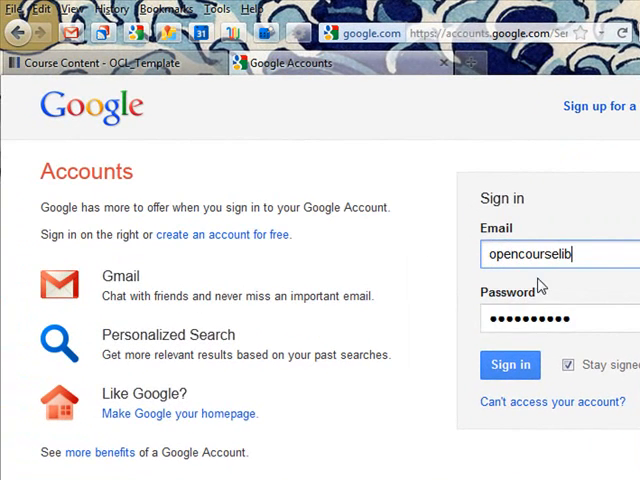
pyautogui.click(510, 364)
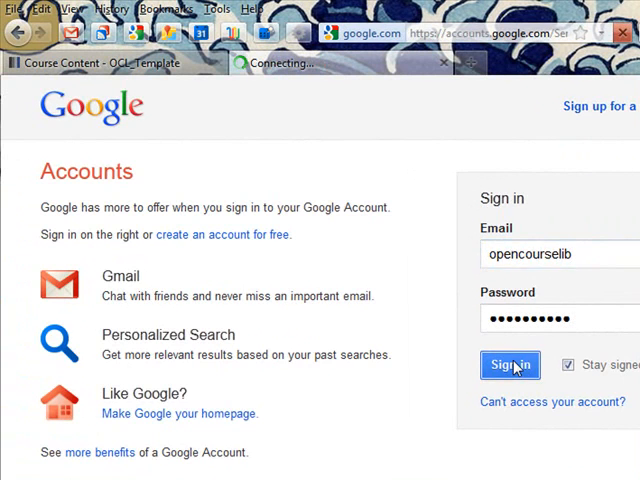
# - Open Art&100 OCL Materials and check the Mod Nine, Mod Eight and Mod Six folders
pyautogui.click(510, 364)
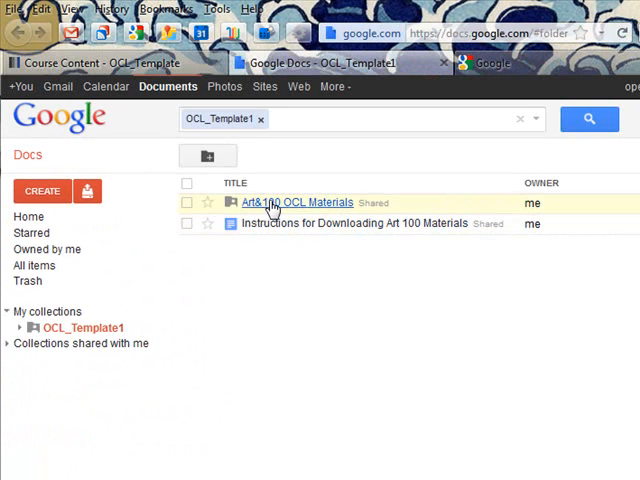
pyautogui.click(300, 202)
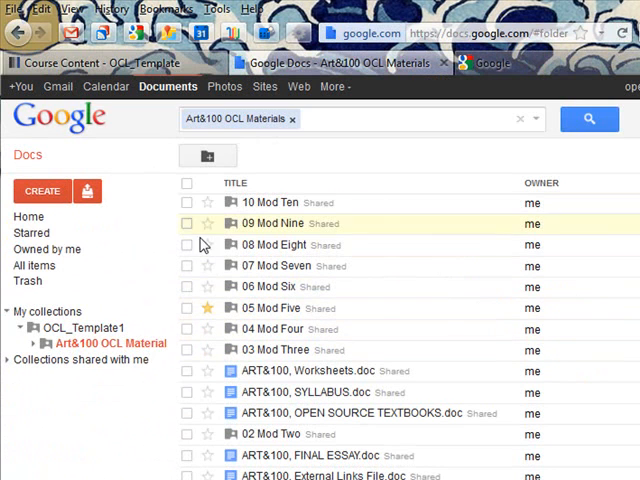
pyautogui.click(188, 223)
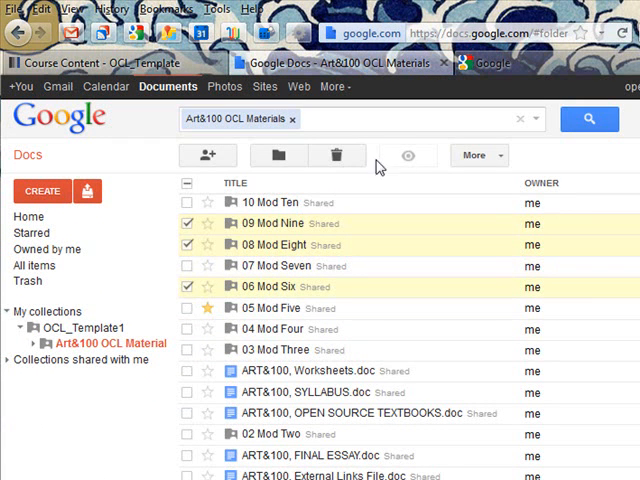
# - Set the download format to PDF for the chosen folders, then cancel the download
pyautogui.click(474, 155)
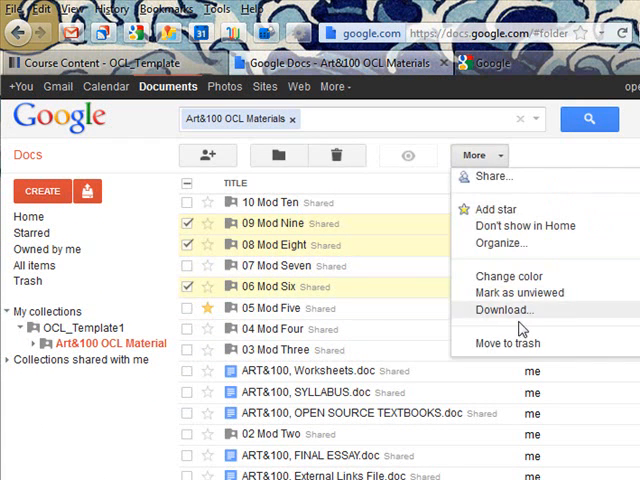
pyautogui.click(503, 309)
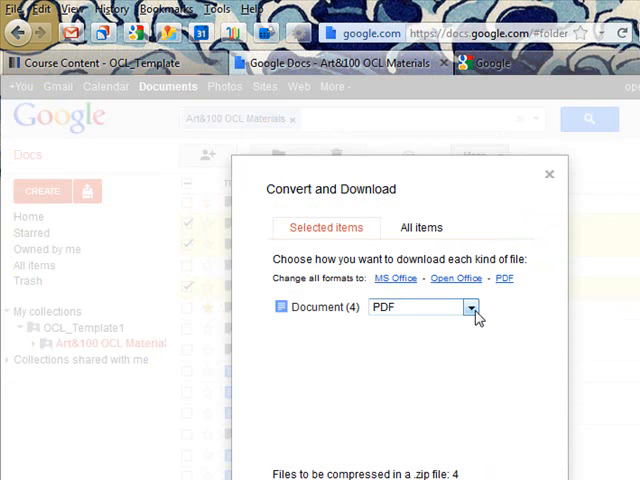
pyautogui.click(474, 309)
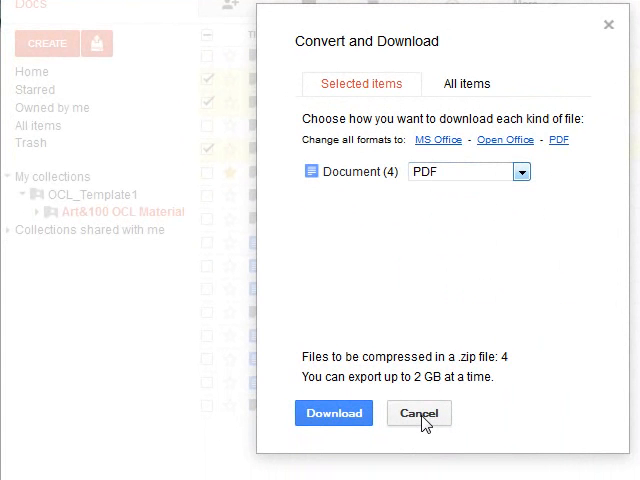
pyautogui.click(419, 413)
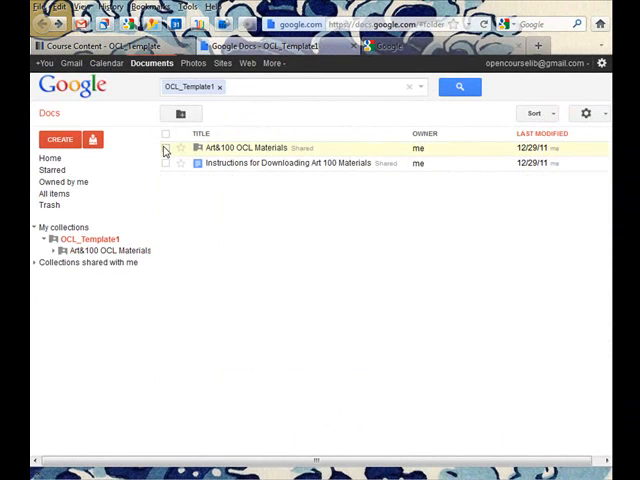
# - Select the whole Art&100 OCL Materials collection
pyautogui.click(166, 151)
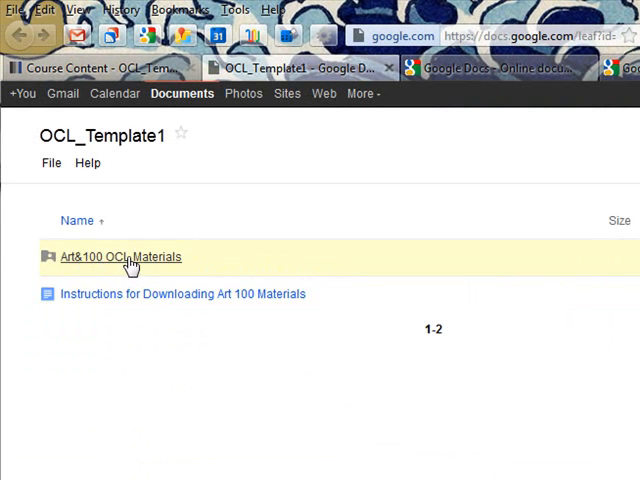
pyautogui.moveTo(83, 299)
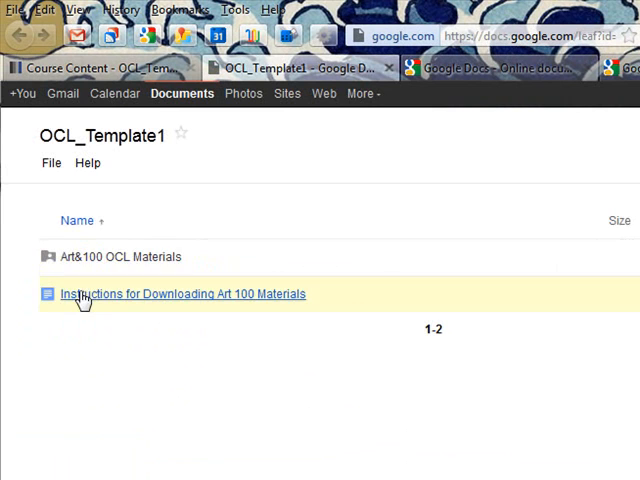
pyautogui.moveTo(90, 264)
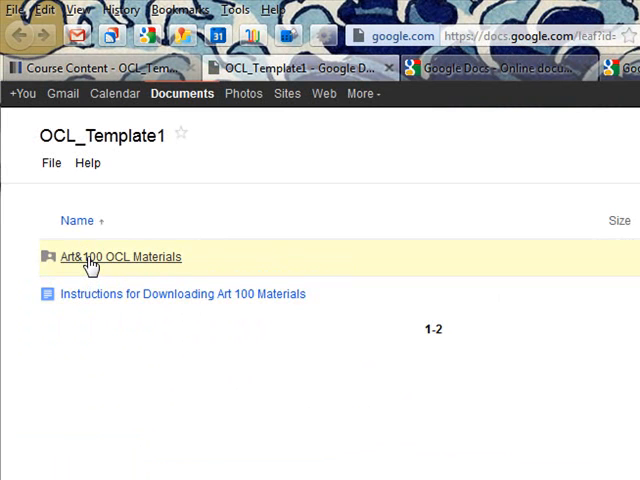